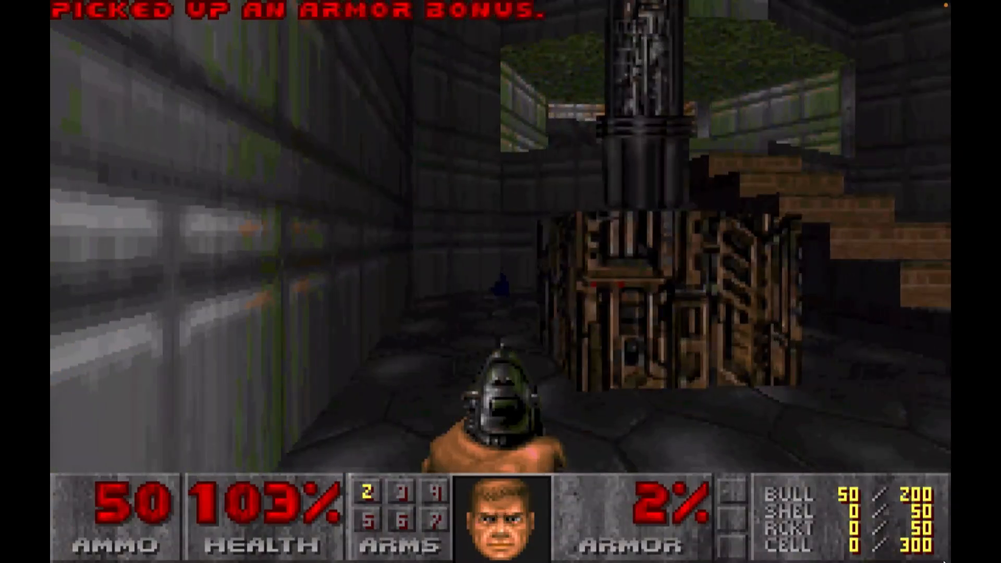
Walk forward through the Ultimate Doom level.
{"action": "key", "text": "W"}
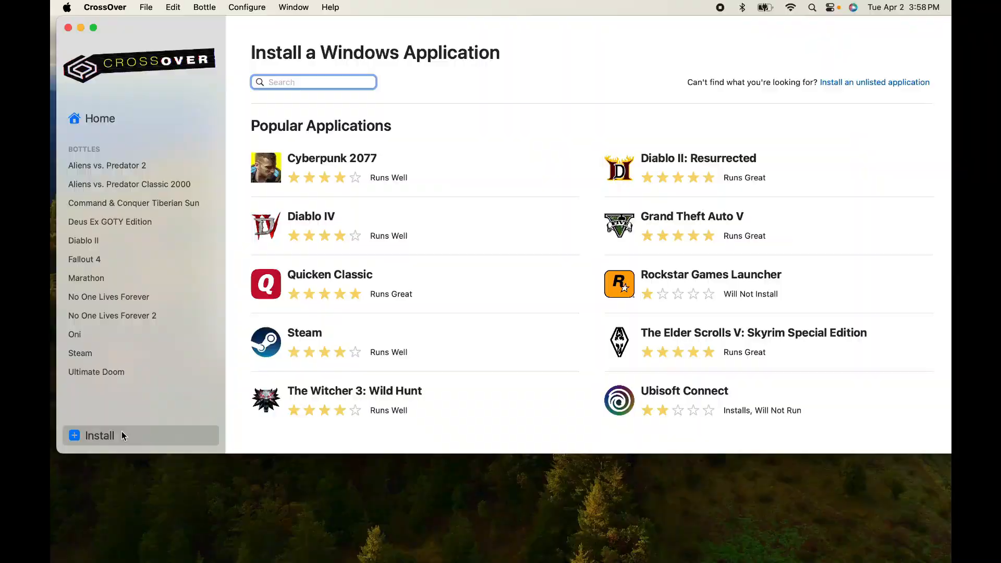
Set DOOM II: Hell on Earth to install from setup_doom_ii_with_master_levels_1.9_(28044).exe in Downloads.
{"action": "type", "text": "Doom"}
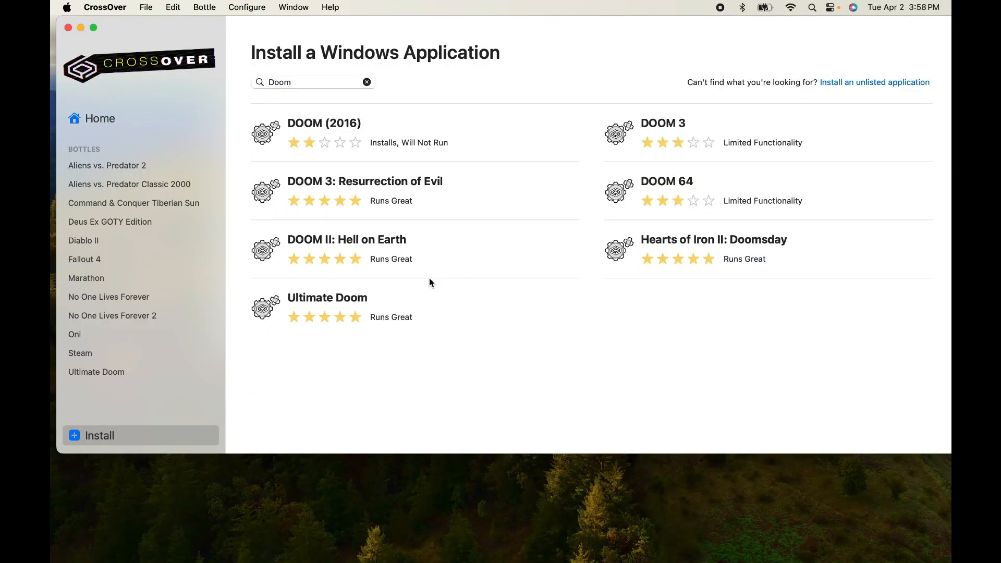
{"action": "left_click", "coordinate": [347, 240]}
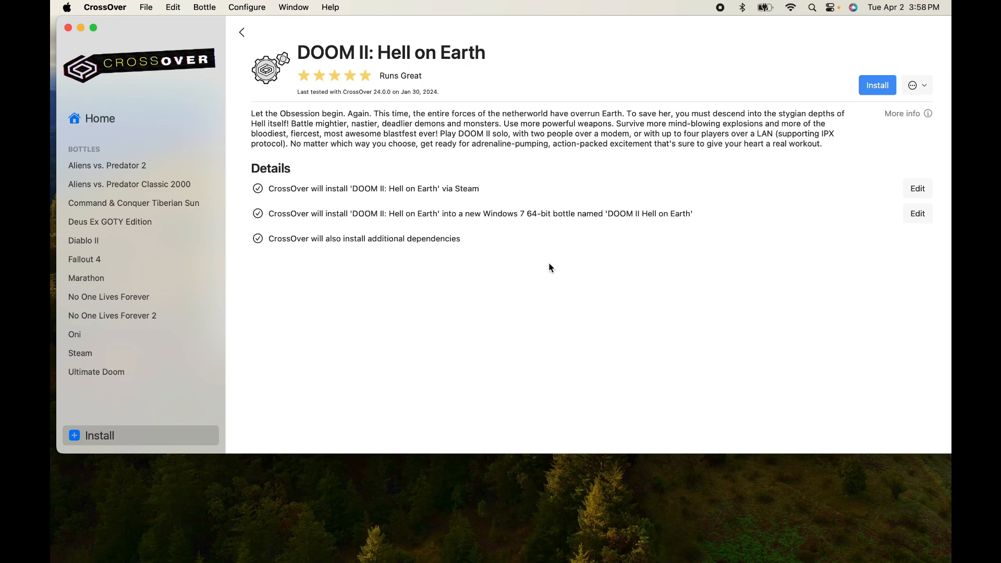
{"action": "left_click", "coordinate": [918, 188]}
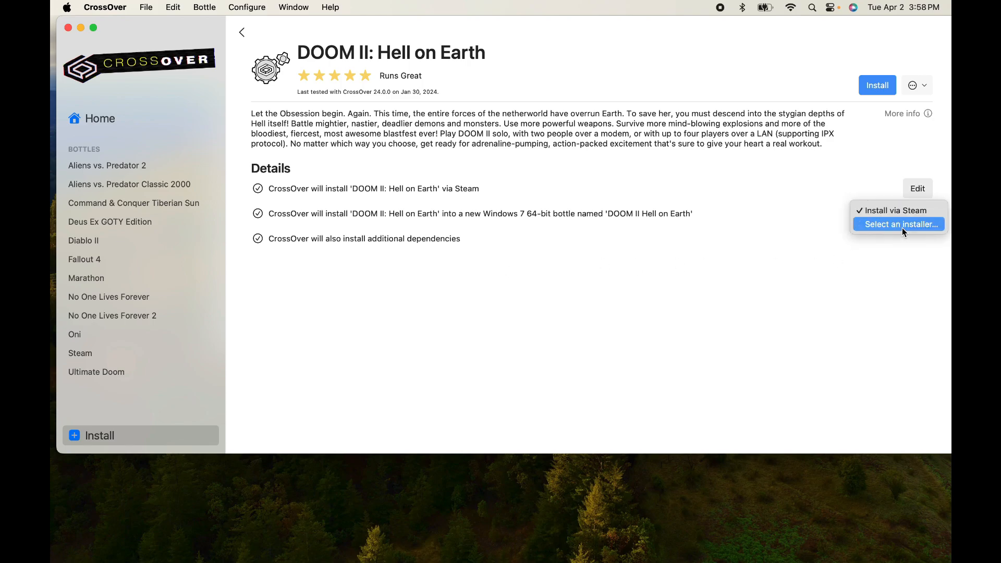
{"action": "left_click", "coordinate": [898, 224]}
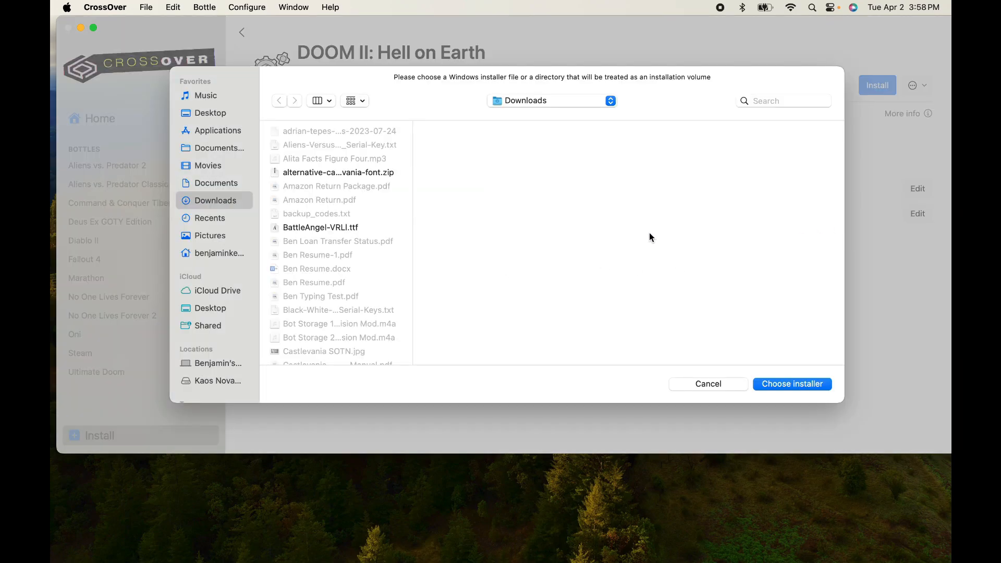
{"action": "scroll", "scroll_direction": "down", "scroll_amount": 3}
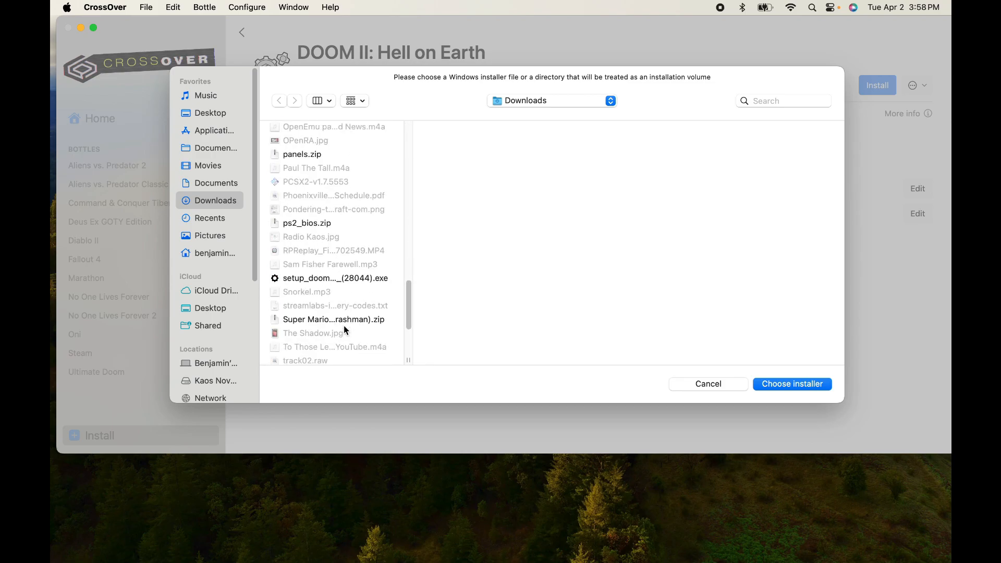
{"action": "left_click", "coordinate": [334, 277]}
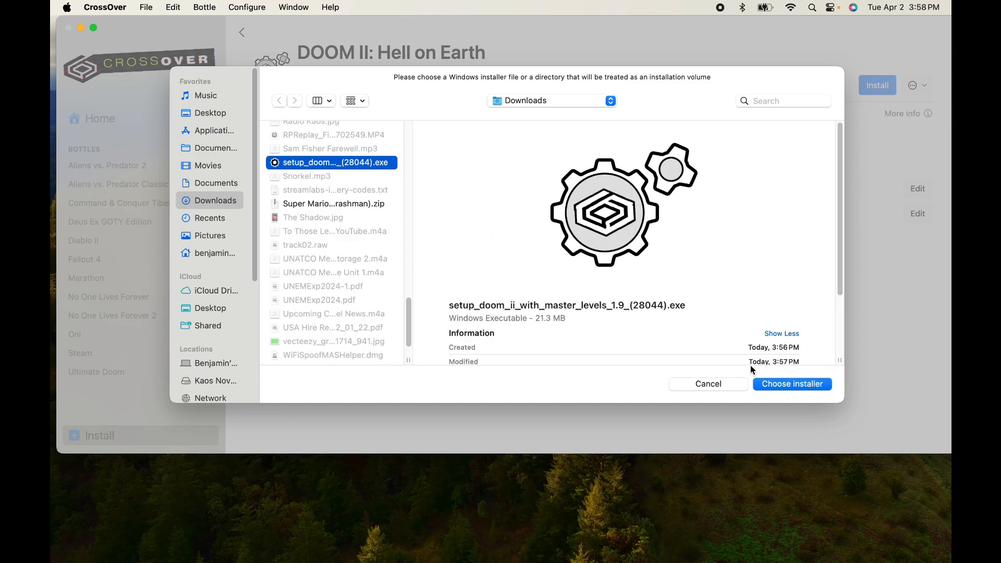
{"action": "left_click", "coordinate": [791, 383]}
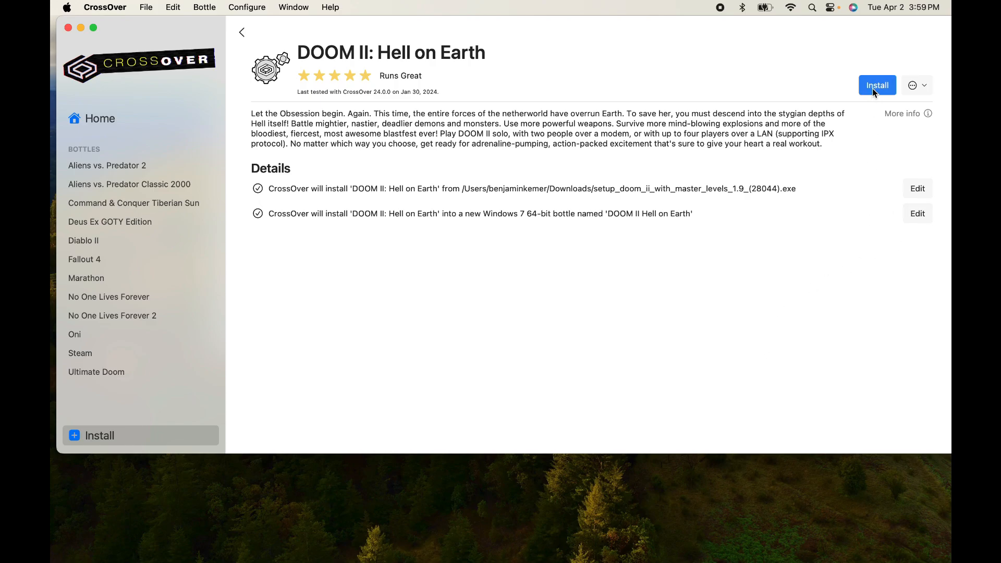
Start installing DOOM II: Hell on Earth into a new bottle.
{"action": "left_click", "coordinate": [876, 85]}
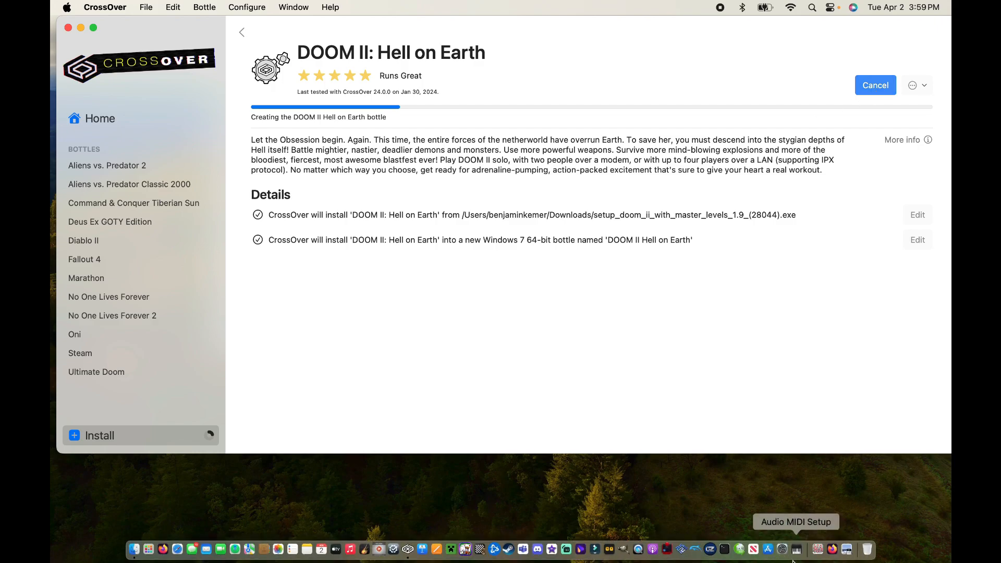
{"action": "mouse_move", "coordinate": [623, 25]}
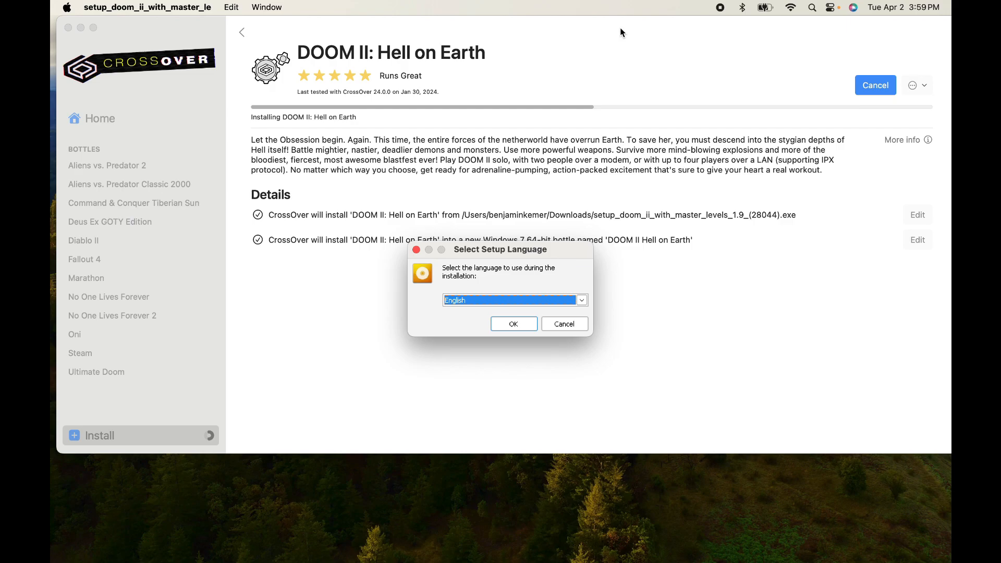
{"action": "mouse_move", "coordinate": [500, 349]}
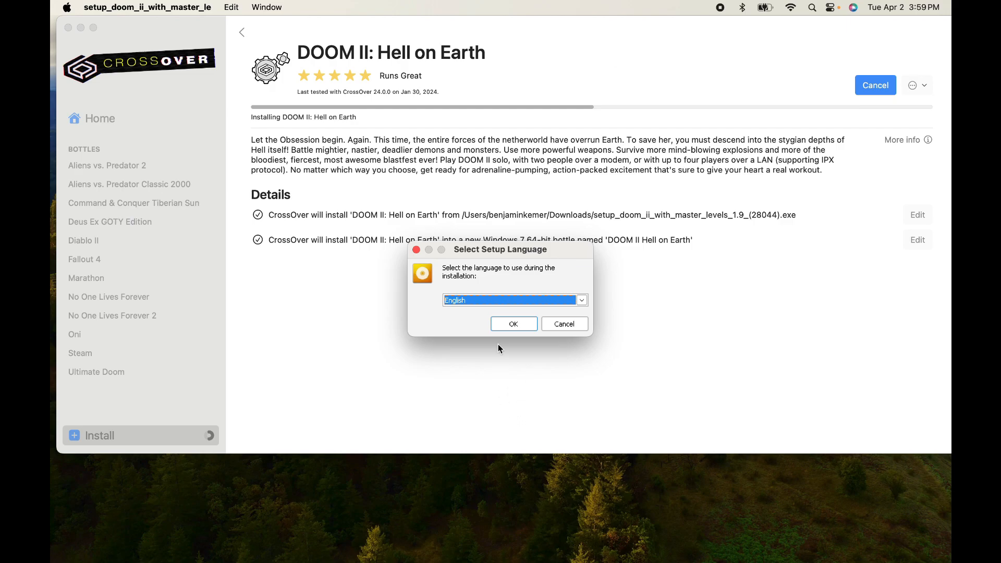
Keep English, accept the EULA, and install DOOM II + Master Levels.
{"action": "left_click", "coordinate": [512, 324]}
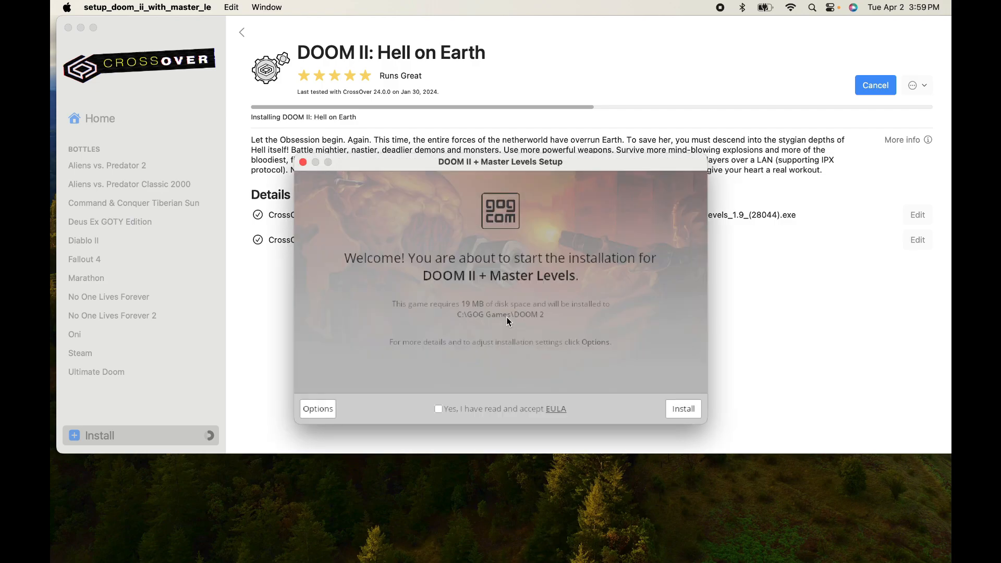
{"action": "left_click", "coordinate": [438, 409]}
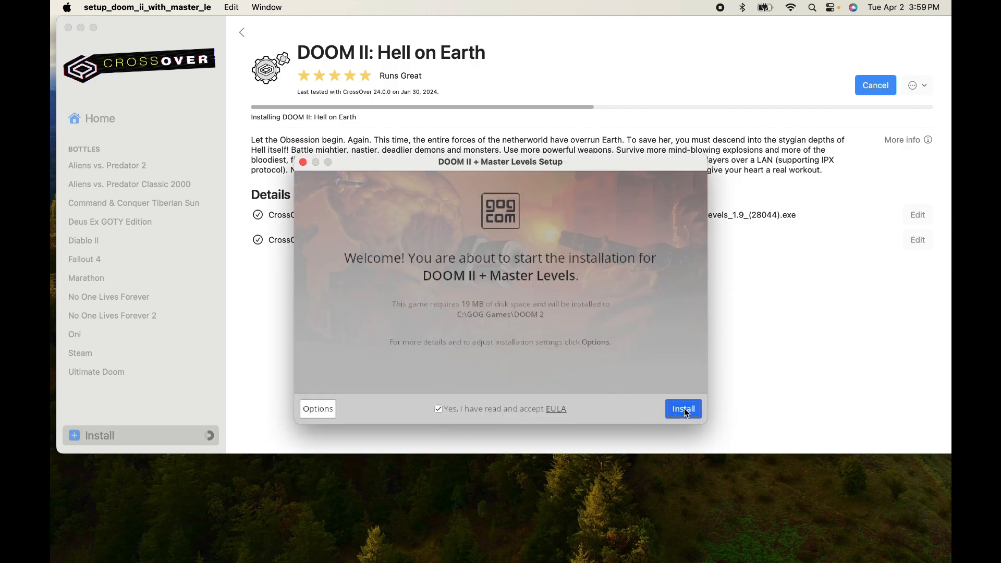
{"action": "left_click", "coordinate": [682, 409]}
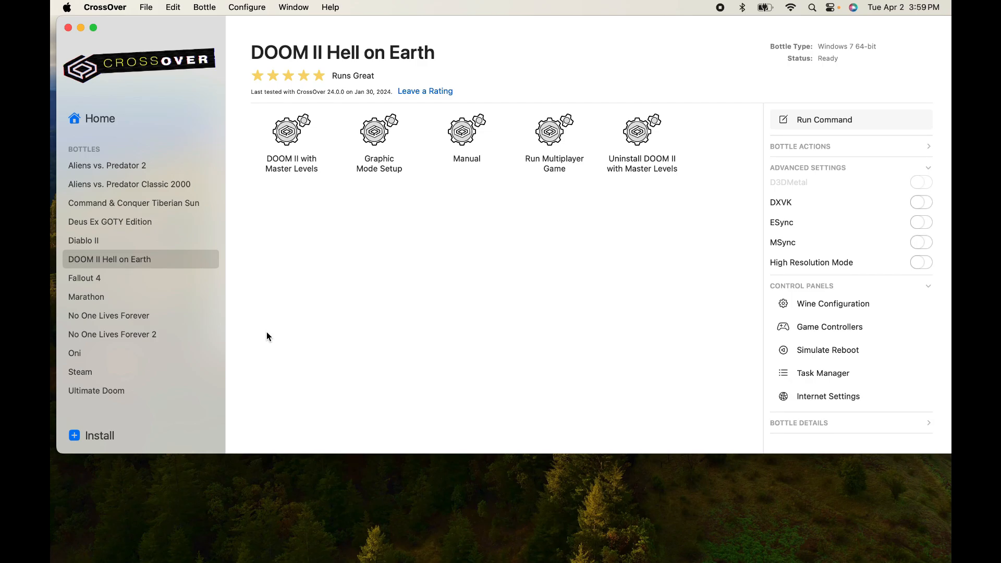
{"action": "mouse_move", "coordinate": [540, 336]}
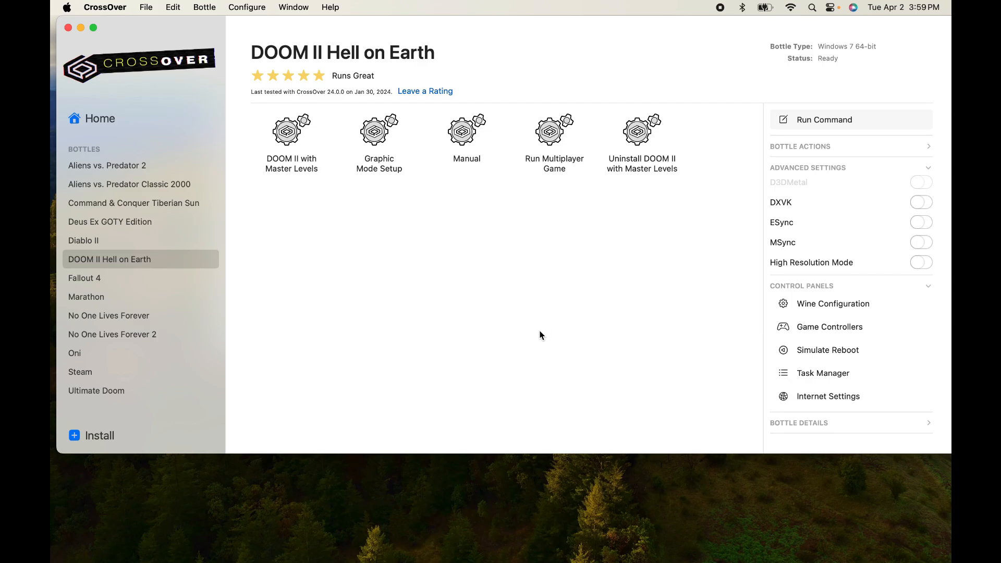
{"action": "mouse_move", "coordinate": [414, 346]}
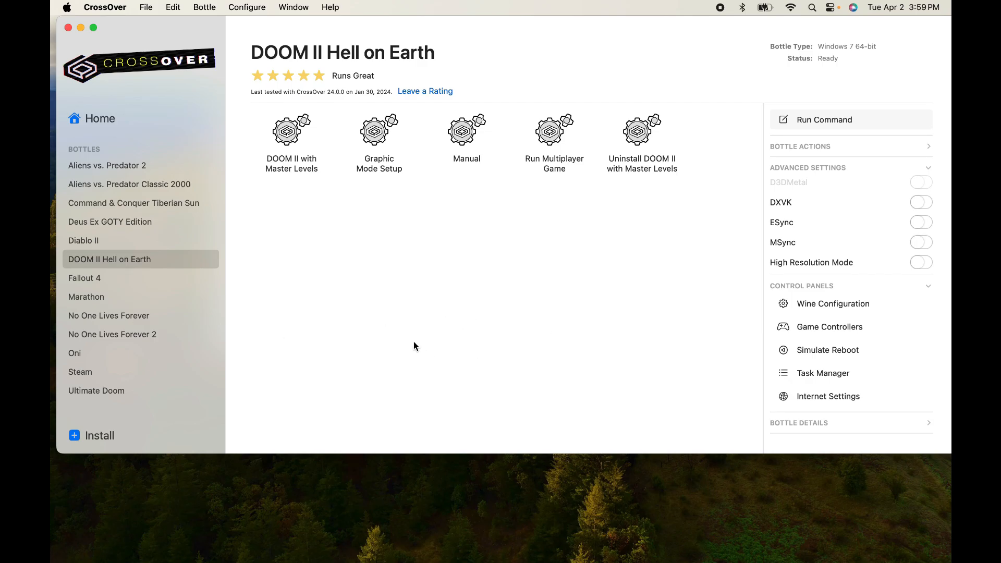
{"action": "mouse_move", "coordinate": [286, 142]}
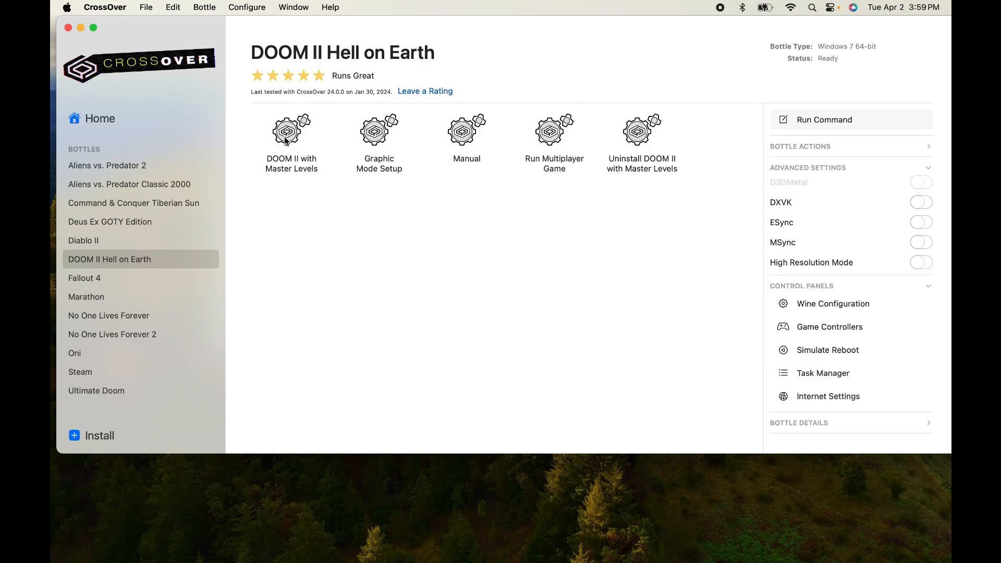
Launch the DOOM II with Master Levels icon from the bottle.
{"action": "left_click", "coordinate": [291, 130]}
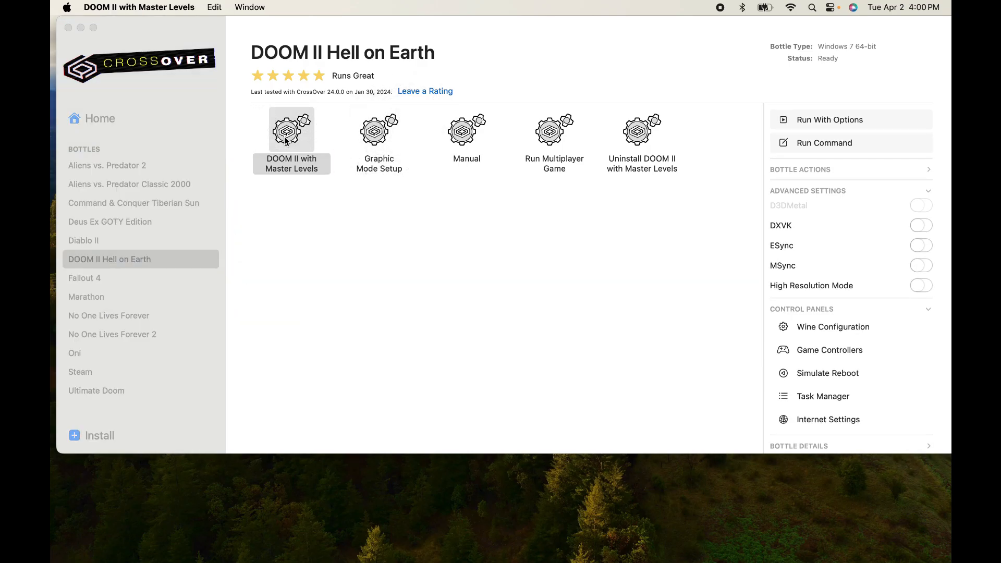
{"action": "double_click", "coordinate": [291, 130]}
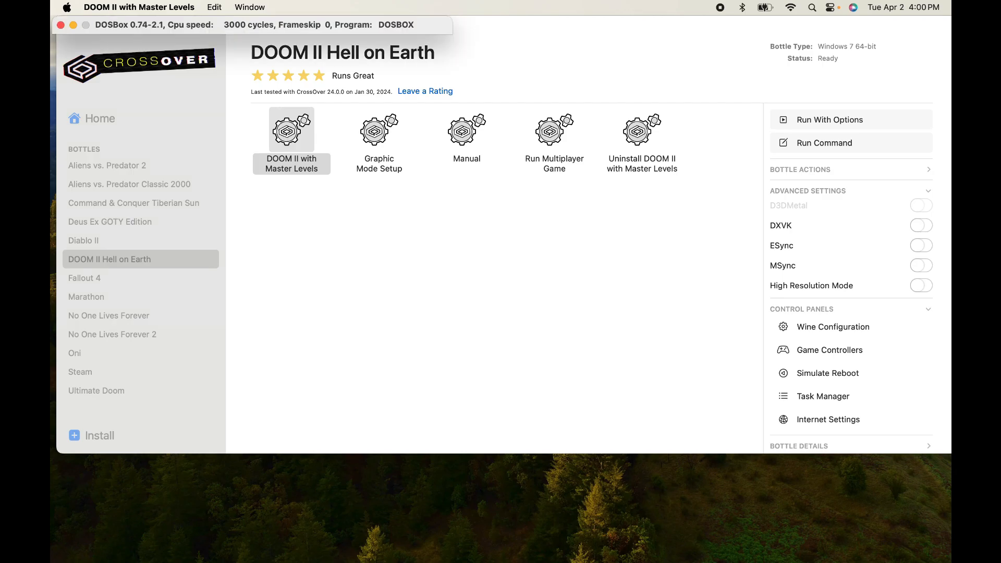
{"action": "double_click", "coordinate": [291, 131]}
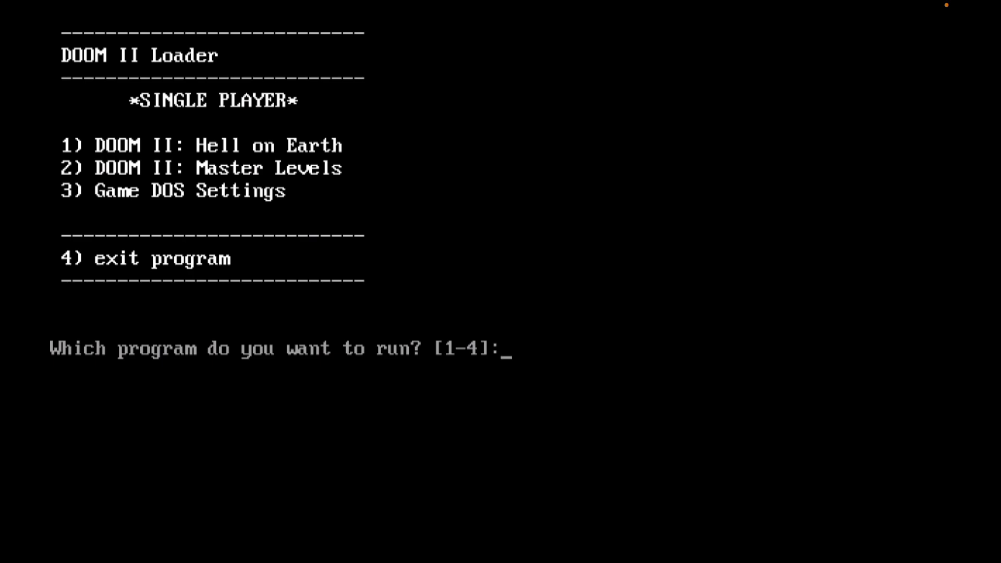
Enter 1 at the DOOM II Loader to start Hell on Earth.
{"action": "type", "text": "1"}
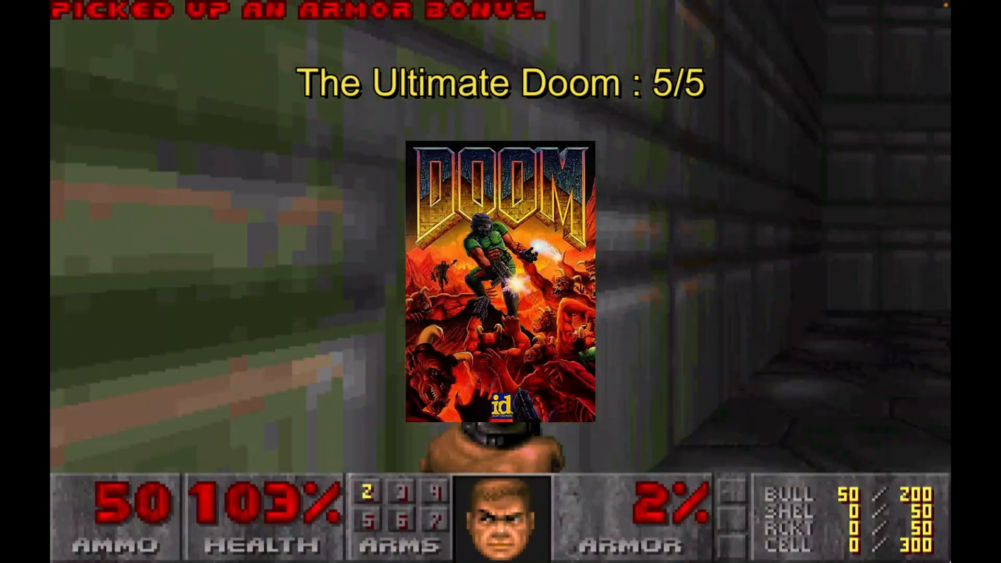
Keep moving through the level and grab the armor bonus.
{"action": "key", "text": "w"}
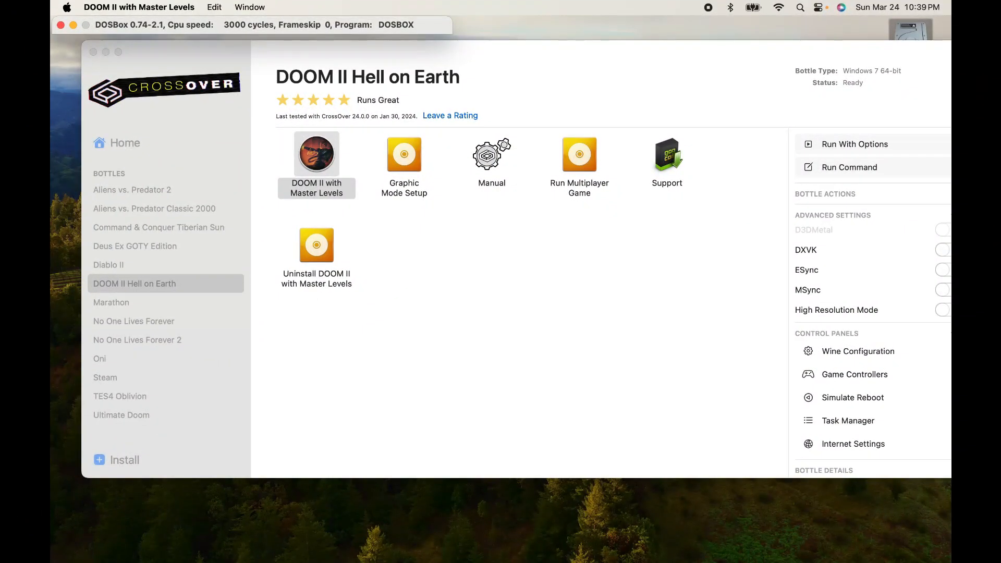
Relaunch DOOM II with Master Levels and choose 1 in the loader.
{"action": "double_click", "coordinate": [316, 153]}
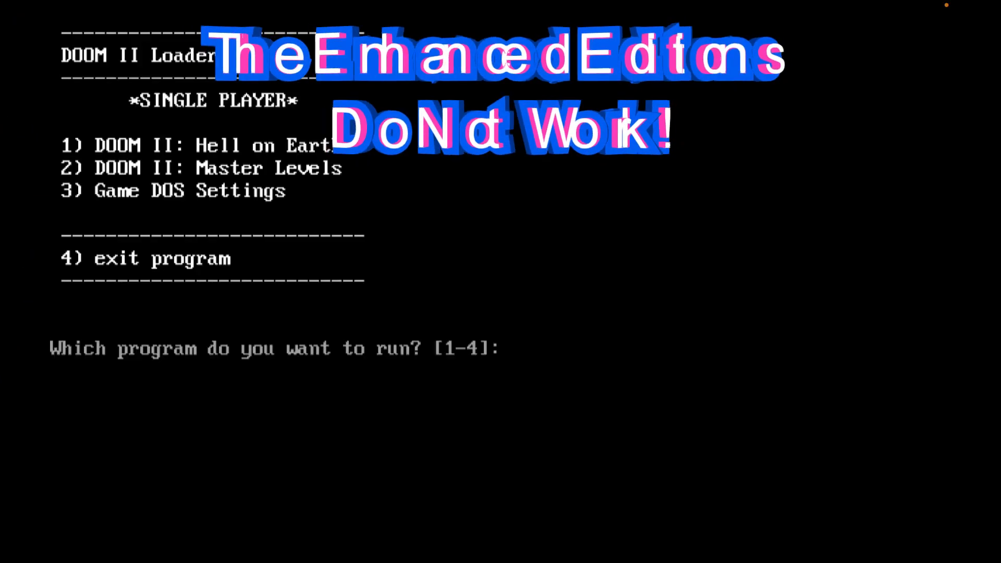
{"action": "type", "text": "1"}
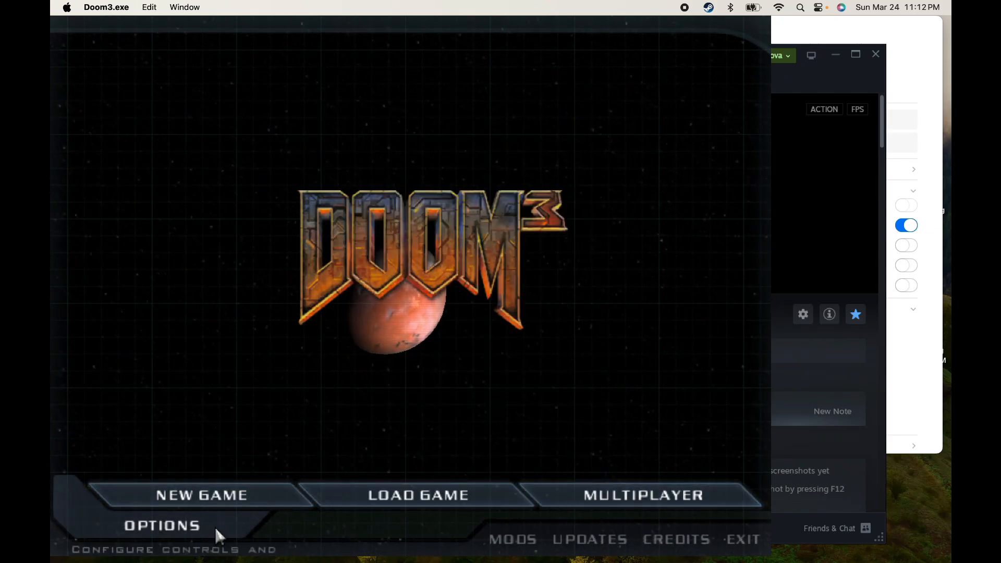
Apply the 1280 x 1024 video settings and return to Doom 3 fullscreen.
{"action": "left_click", "coordinate": [161, 525]}
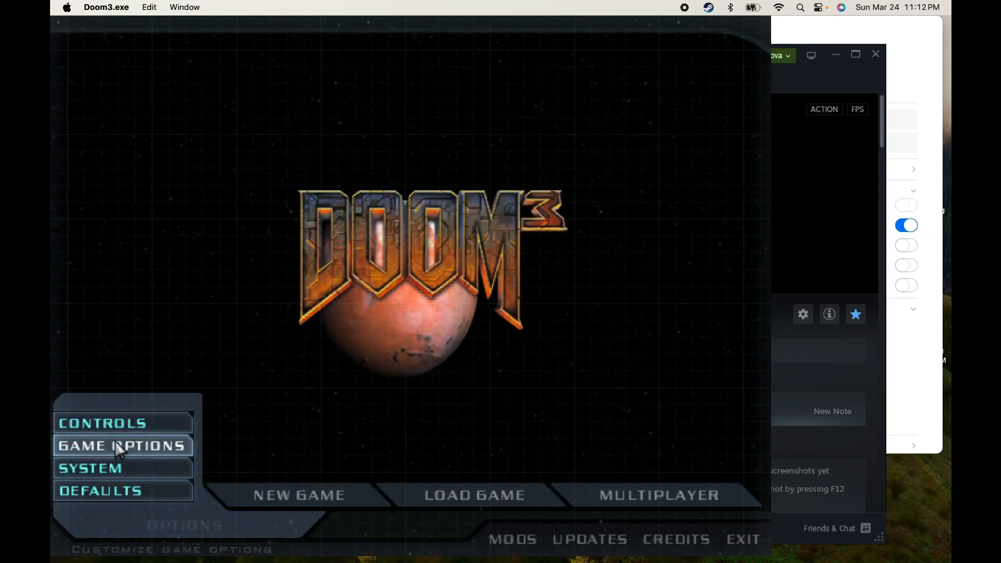
{"action": "left_click", "coordinate": [91, 468]}
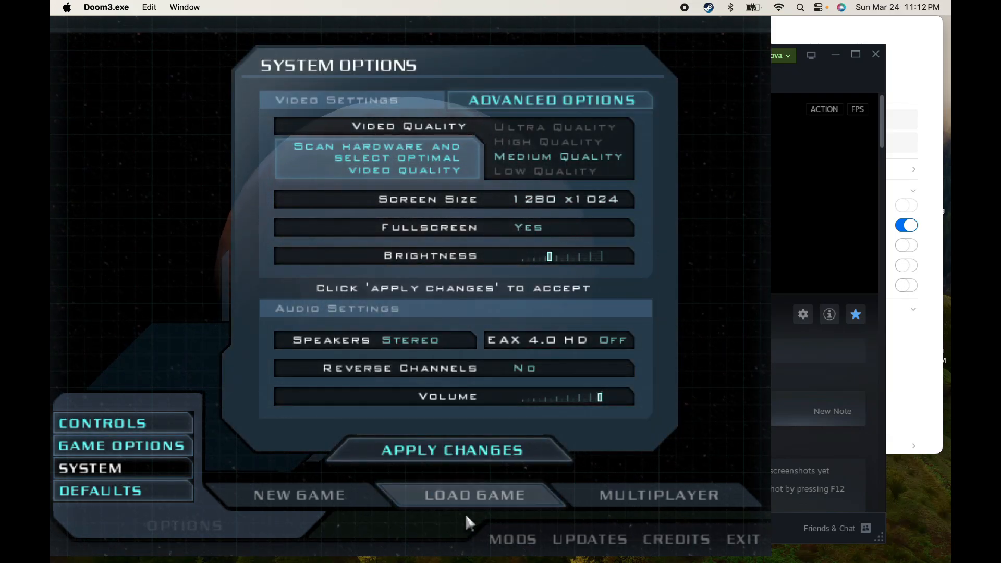
{"action": "left_click", "coordinate": [446, 450]}
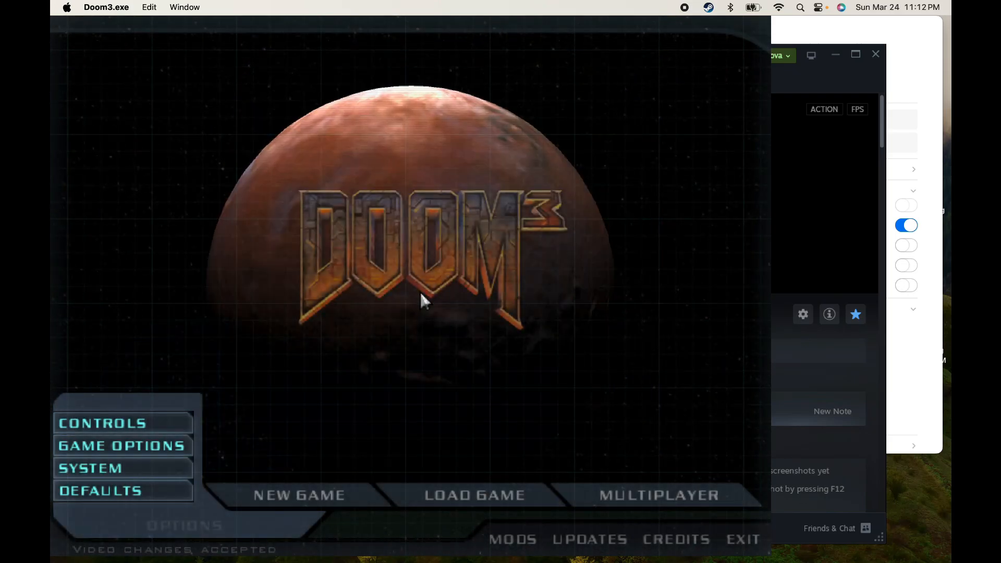
{"action": "left_click", "coordinate": [122, 445]}
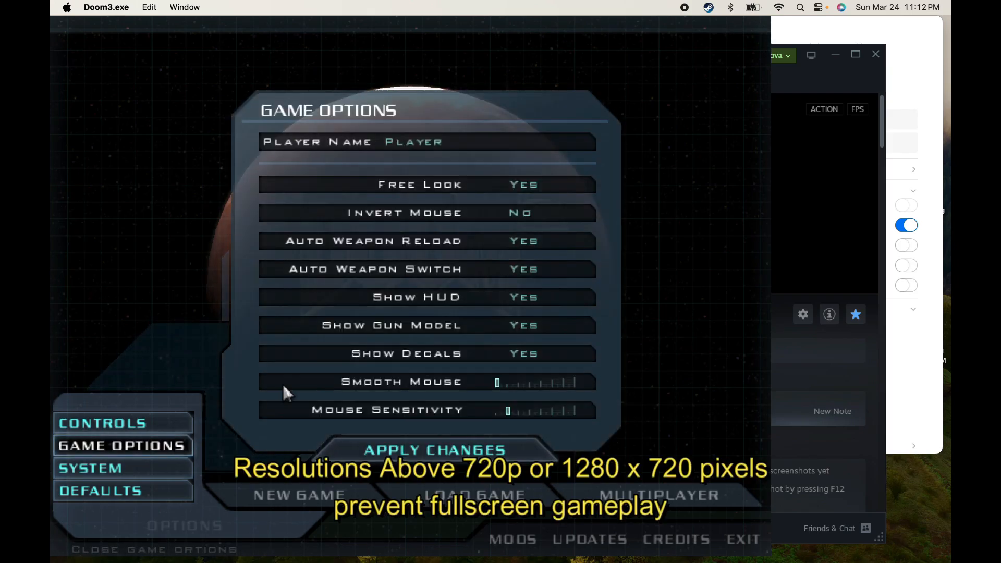
{"action": "mouse_move", "coordinate": [743, 538]}
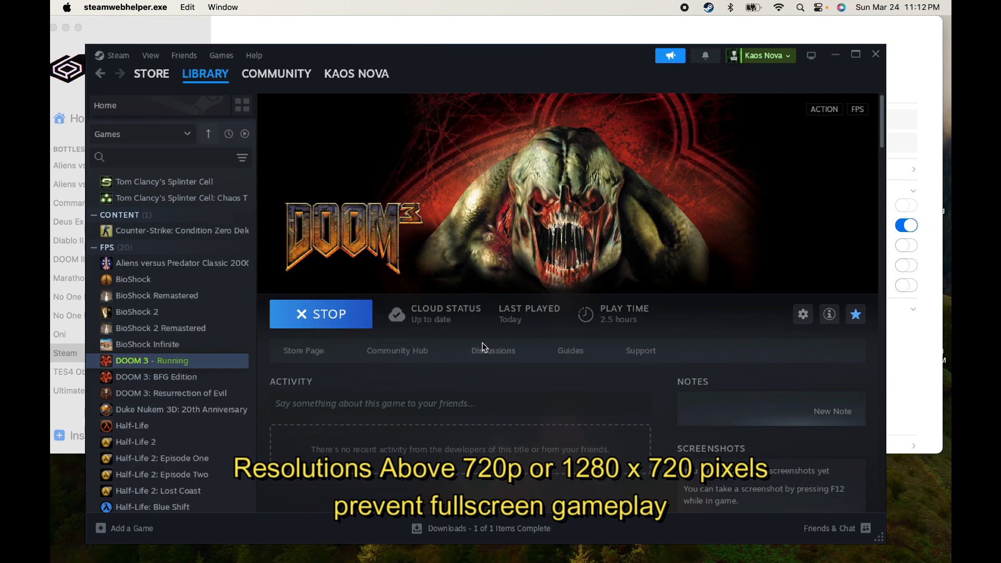
{"action": "left_click", "coordinate": [321, 314]}
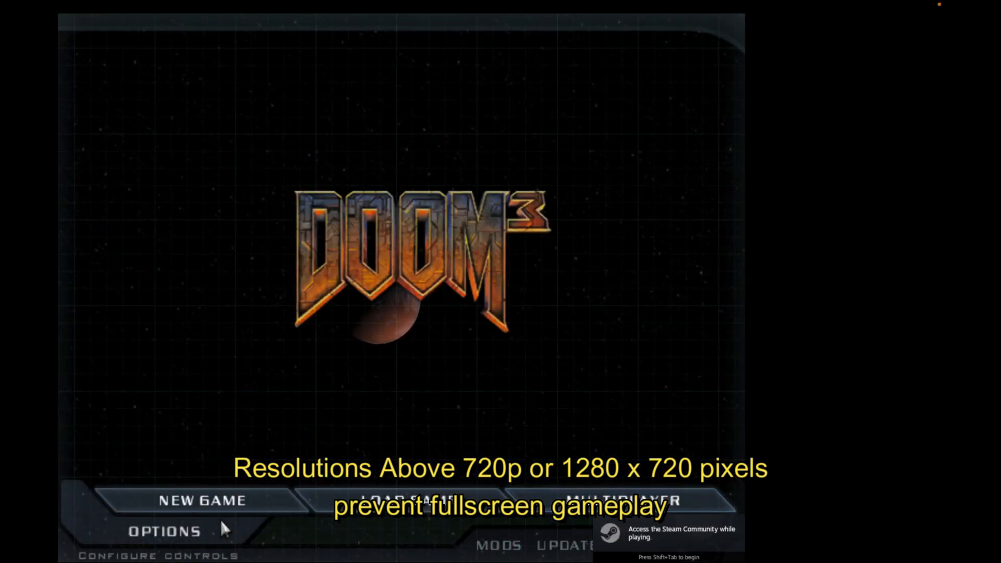
Change Doom 3's screen size to 1024 x 768, apply it, and exit.
{"action": "left_click", "coordinate": [168, 530]}
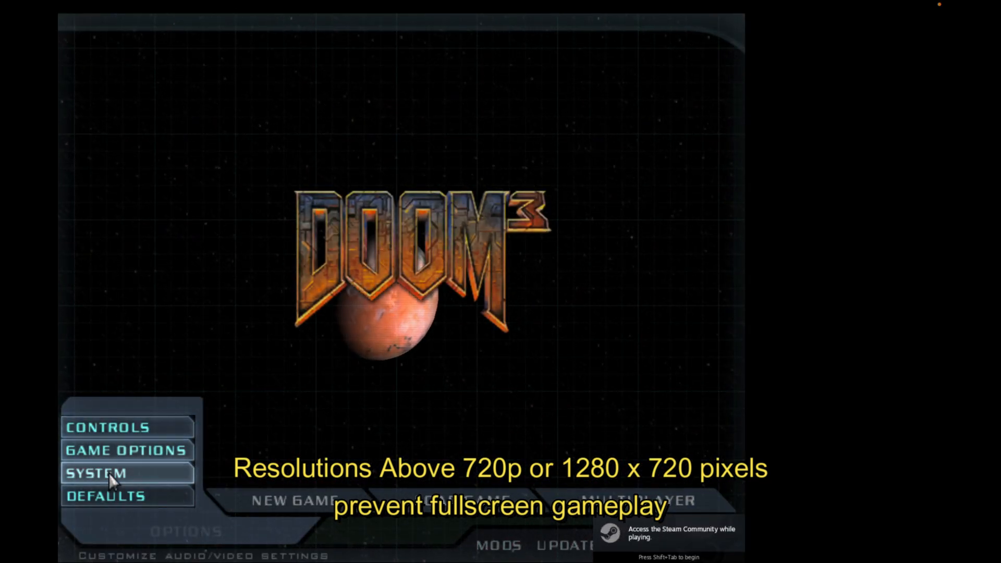
{"action": "left_click", "coordinate": [97, 473]}
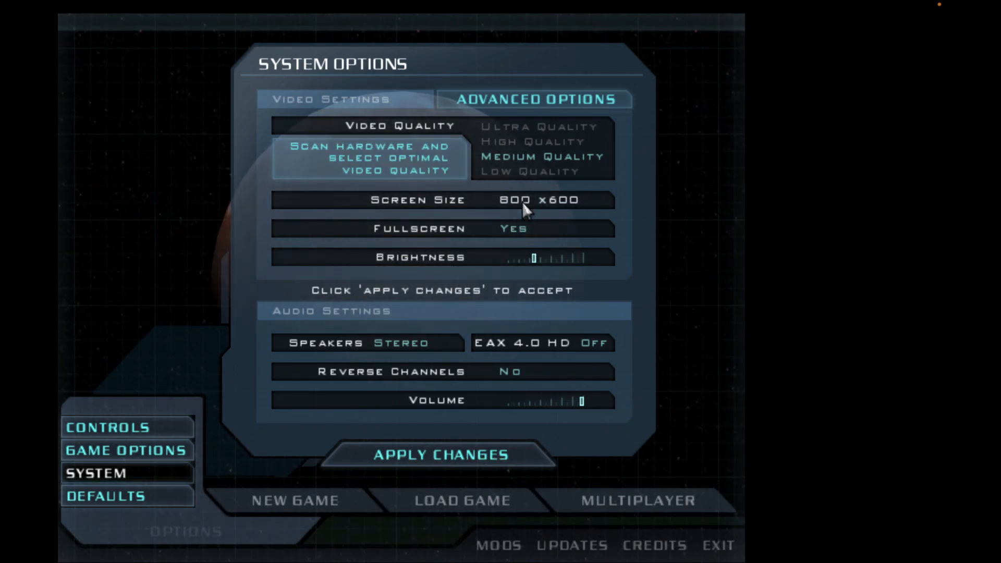
{"action": "left_click", "coordinate": [443, 200]}
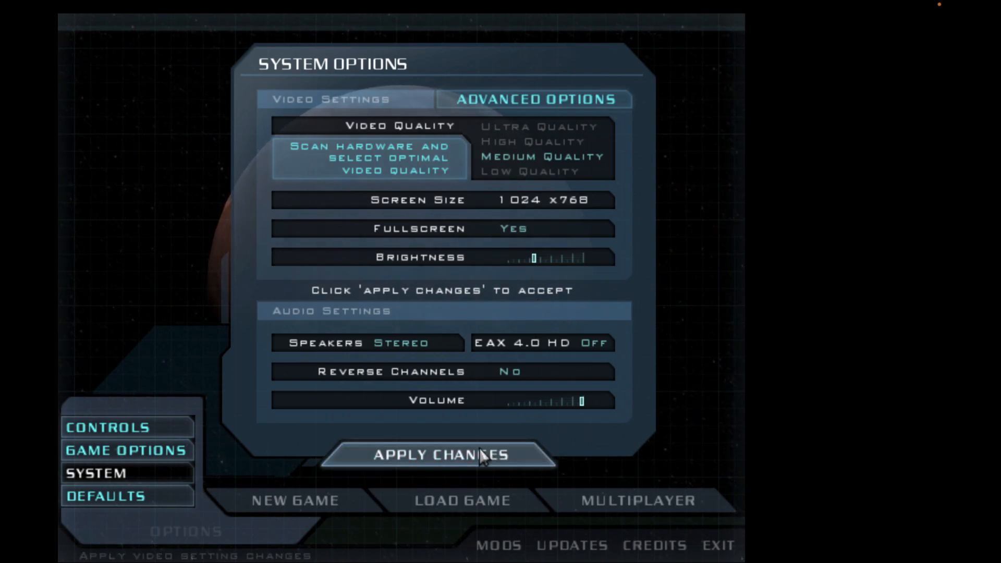
{"action": "left_click", "coordinate": [436, 455]}
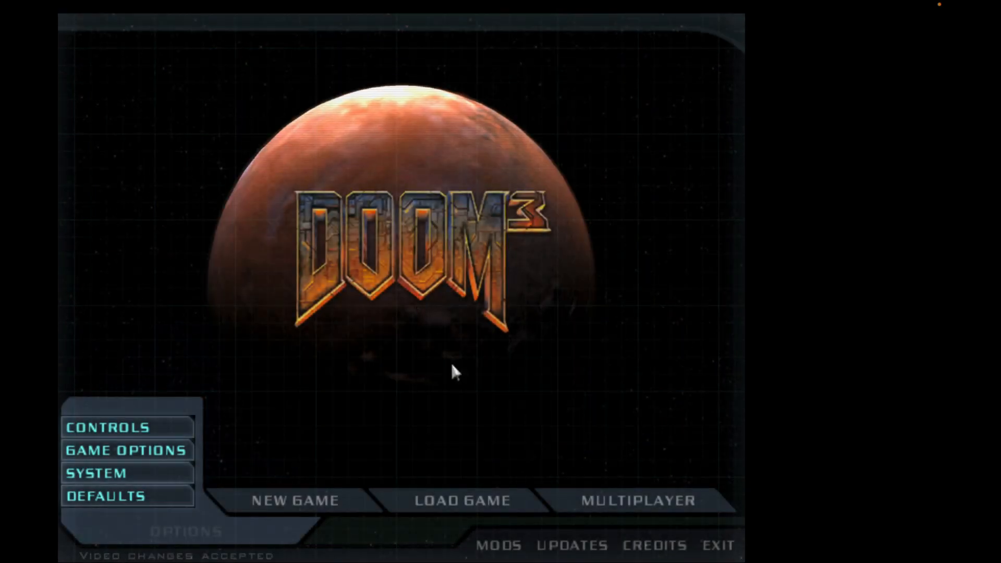
{"action": "left_click", "coordinate": [718, 545]}
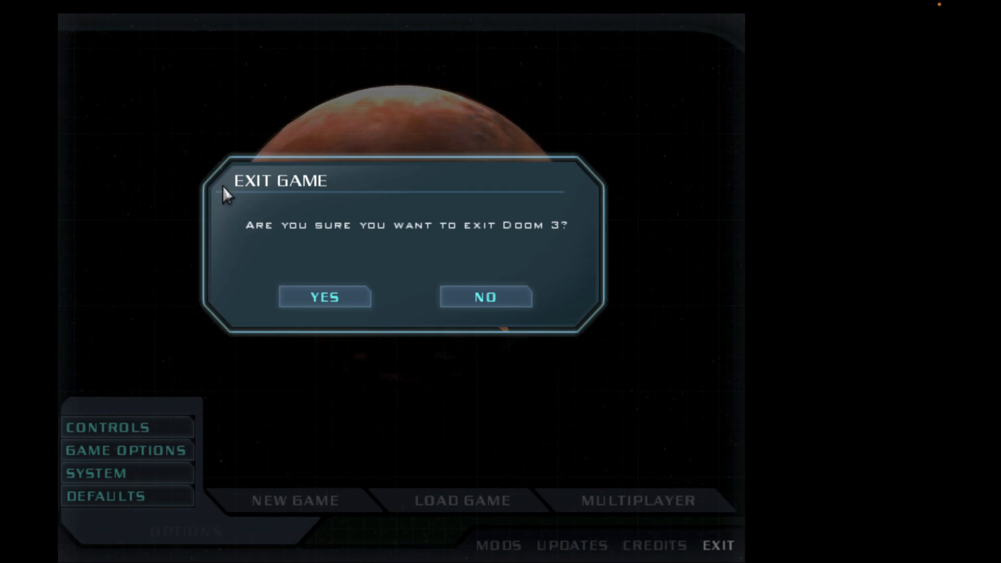
{"action": "left_click", "coordinate": [323, 296]}
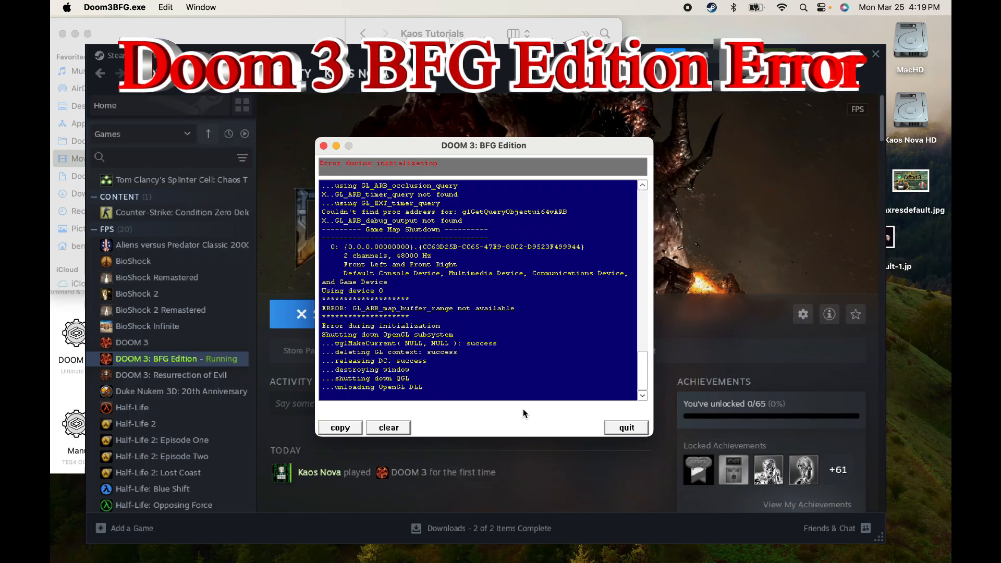
{"action": "mouse_move", "coordinate": [571, 433]}
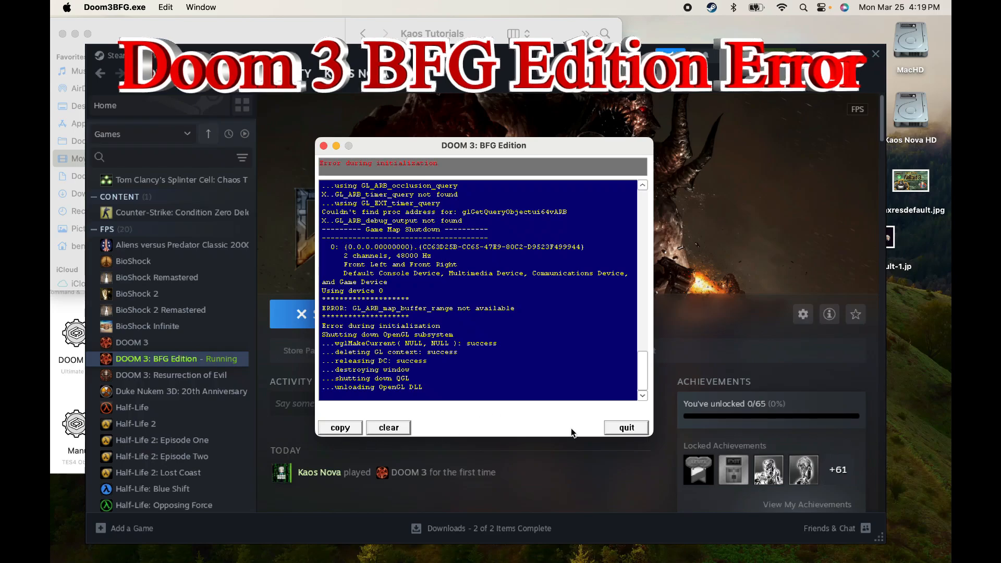
Clear the BFG Edition initialization error log and dismiss the error window.
{"action": "left_click", "coordinate": [388, 427]}
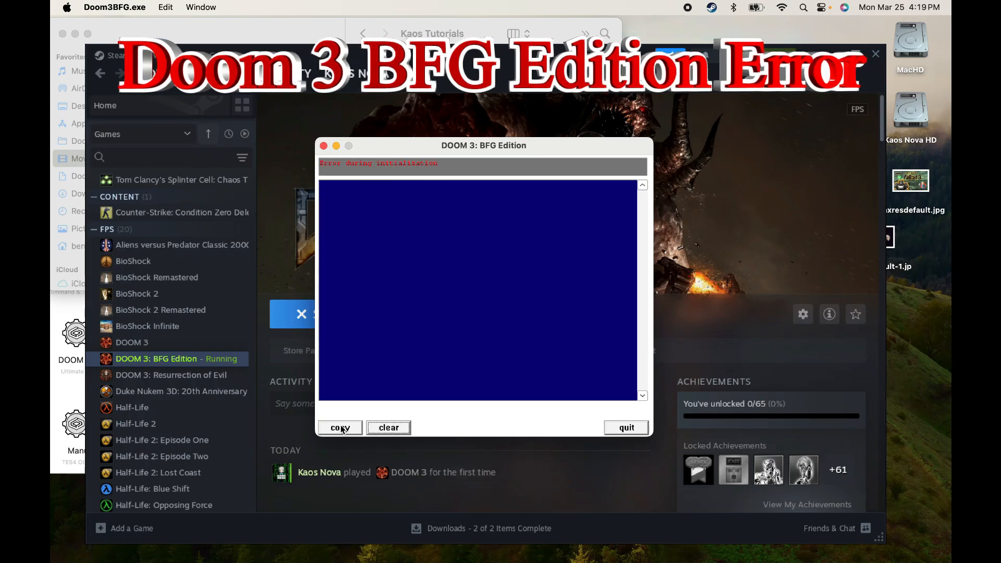
{"action": "left_click", "coordinate": [625, 427]}
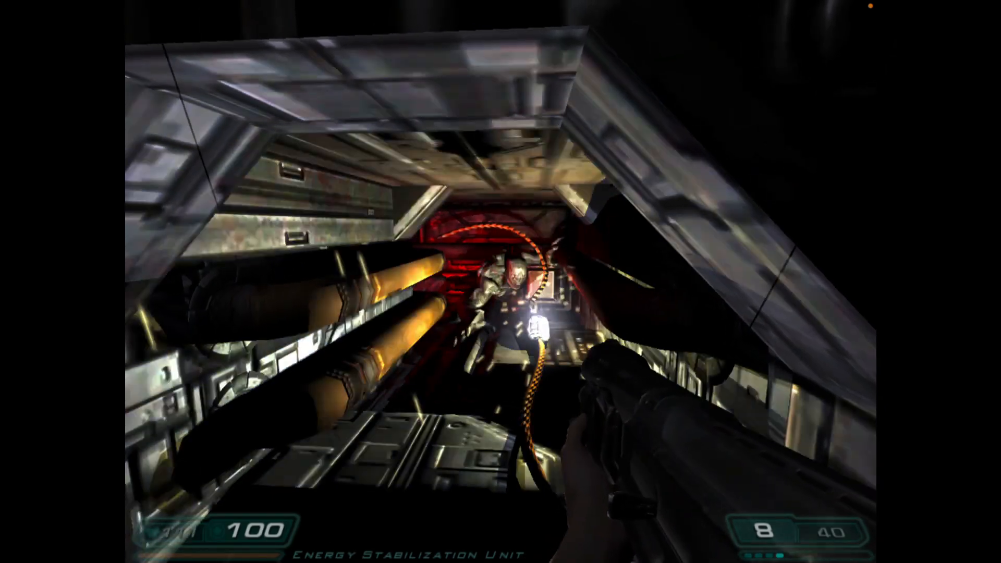
Fire two shotgun rounds at the zombie ahead in the corridor.
{"action": "left_click", "coordinate": [500, 282]}
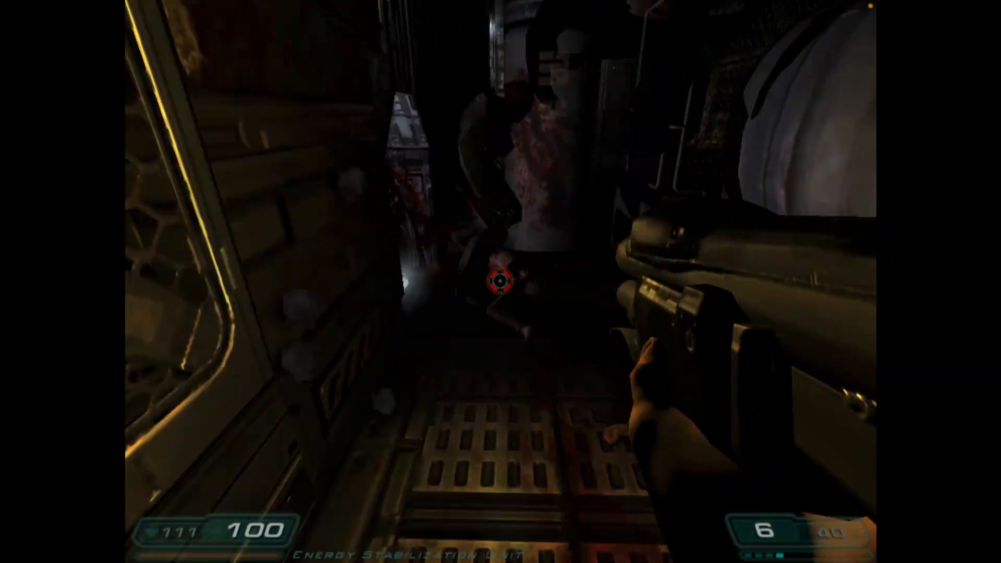
{"action": "left_click", "coordinate": [501, 282]}
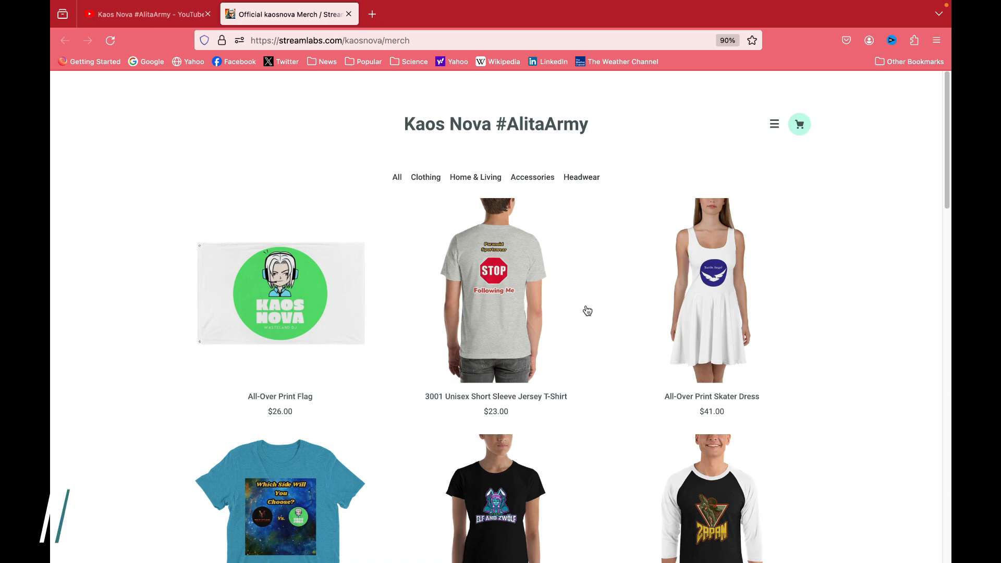
Scroll through the Streamlabs merch grid of flags, shirts, aprons, pillows and bags.
{"action": "scroll", "scroll_direction": "down", "scroll_amount": 3}
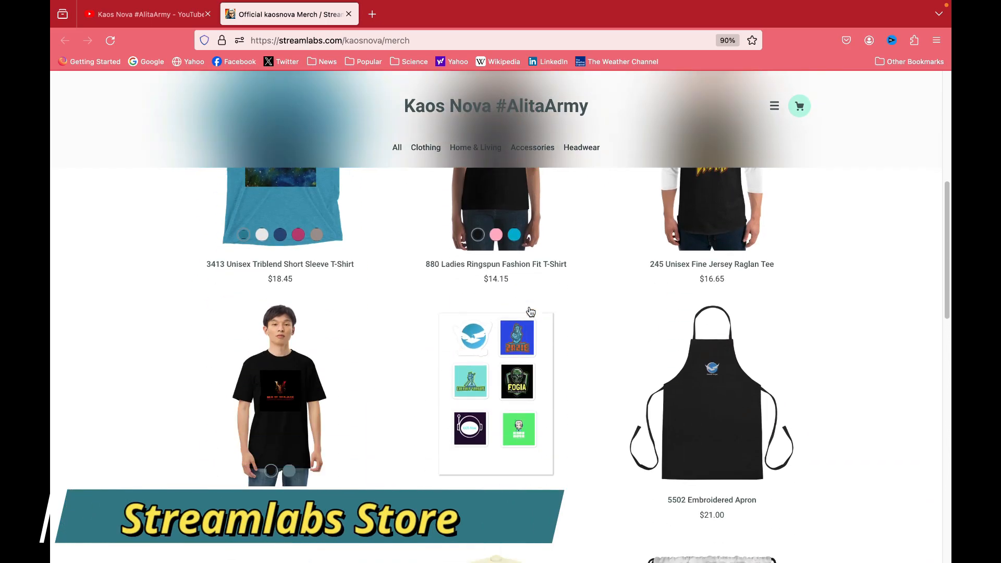
{"action": "scroll", "scroll_direction": "down", "scroll_amount": 3}
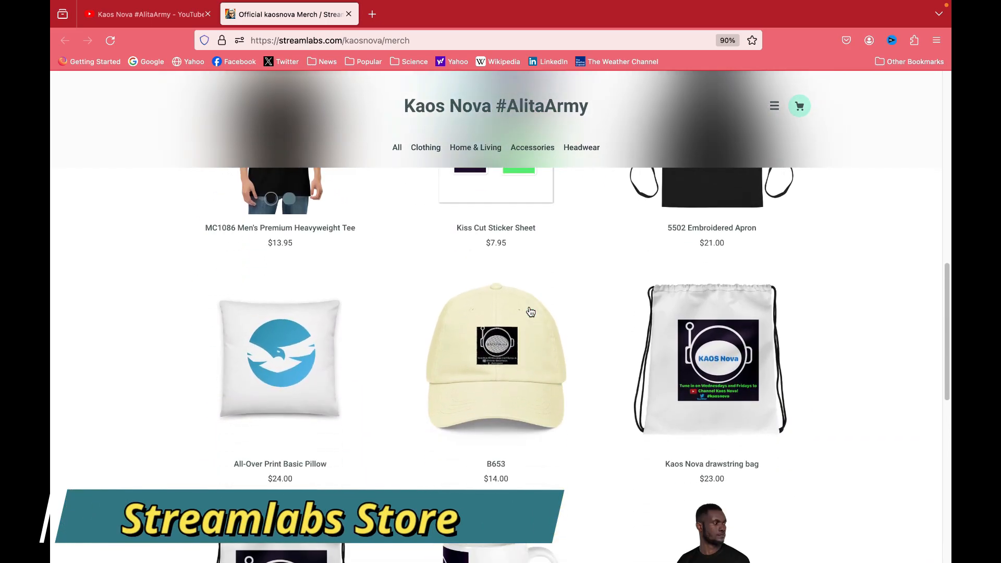
{"action": "scroll", "scroll_direction": "down", "scroll_amount": 3}
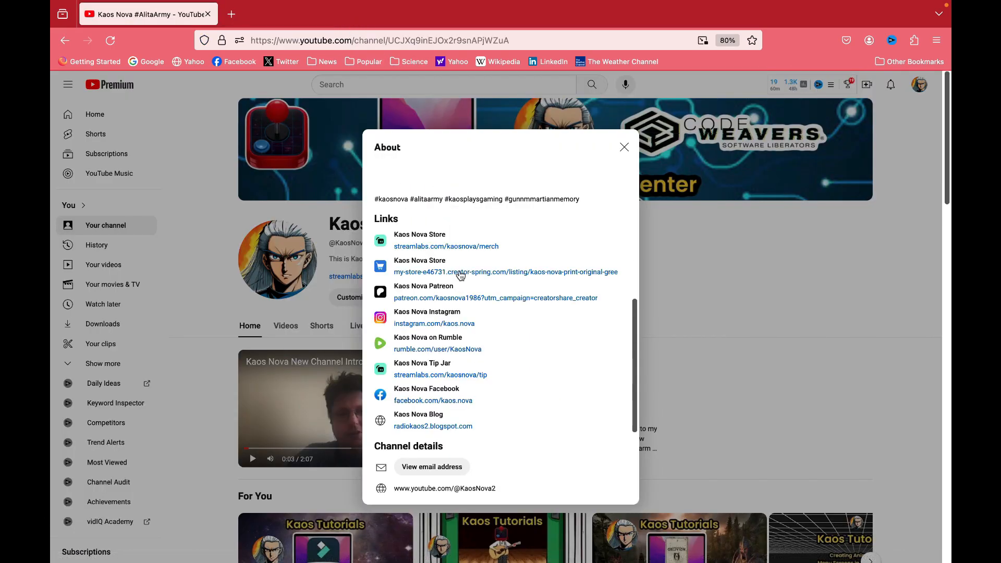
Follow the creator-spring.com link in the channel's About links list.
{"action": "left_click", "coordinate": [505, 271]}
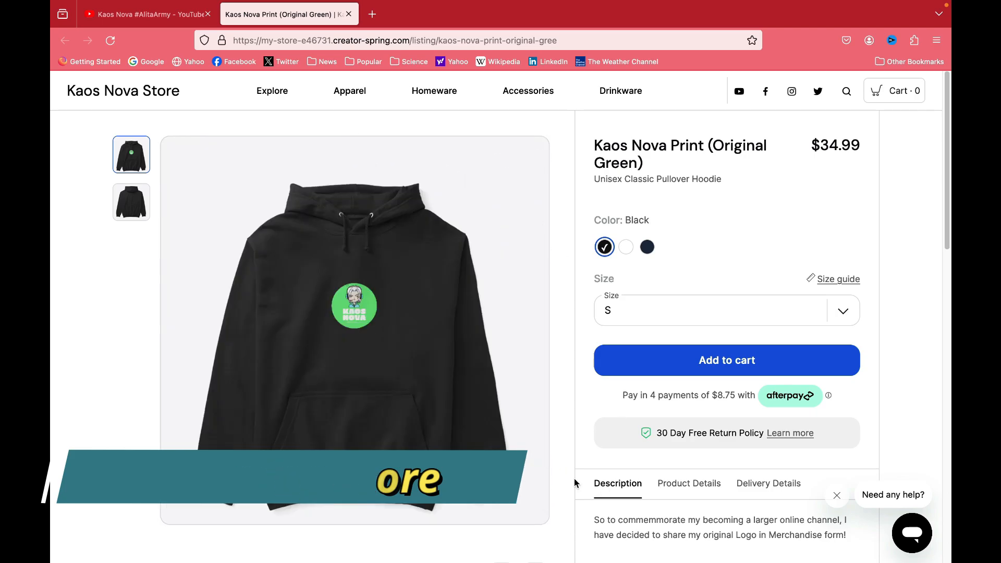
Scroll the $34.99 Original Green print pullover hoodie product page.
{"action": "scroll", "scroll_direction": "down", "scroll_amount": 3}
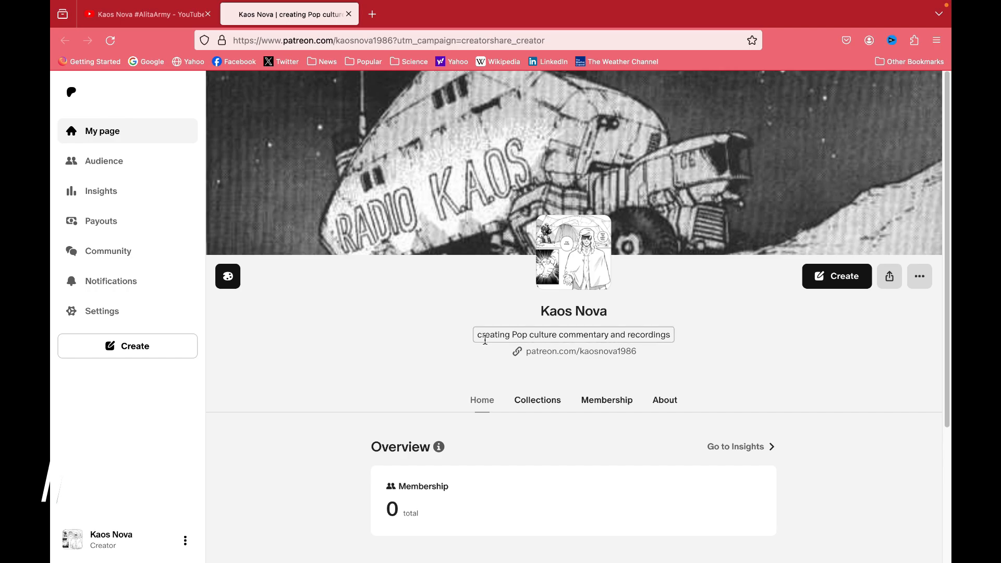
Scroll the Kaos Nova Patreon page, then the Rumble channel's video grid.
{"action": "scroll", "scroll_direction": "down", "scroll_amount": 3}
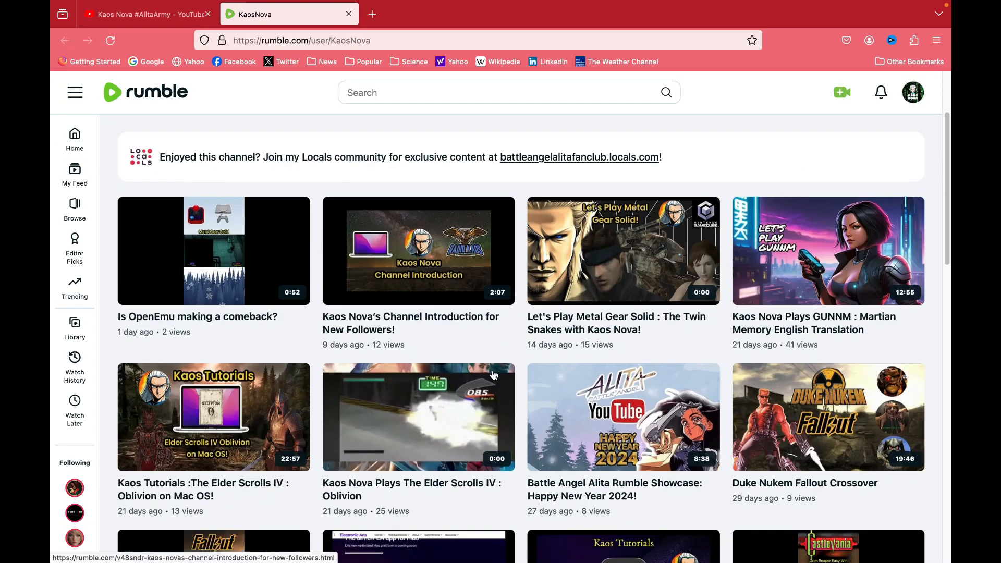
{"action": "scroll", "scroll_direction": "down", "scroll_amount": 3}
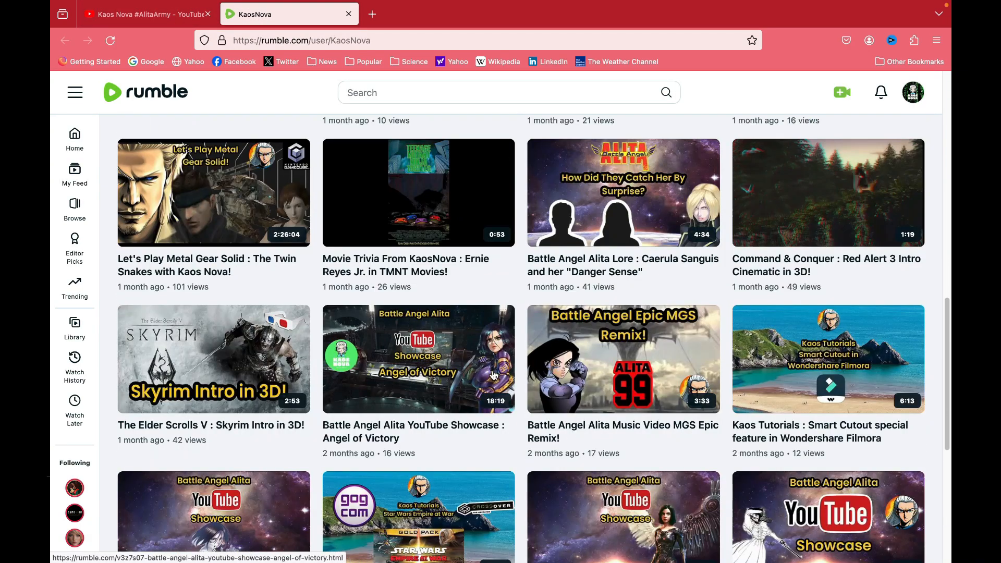